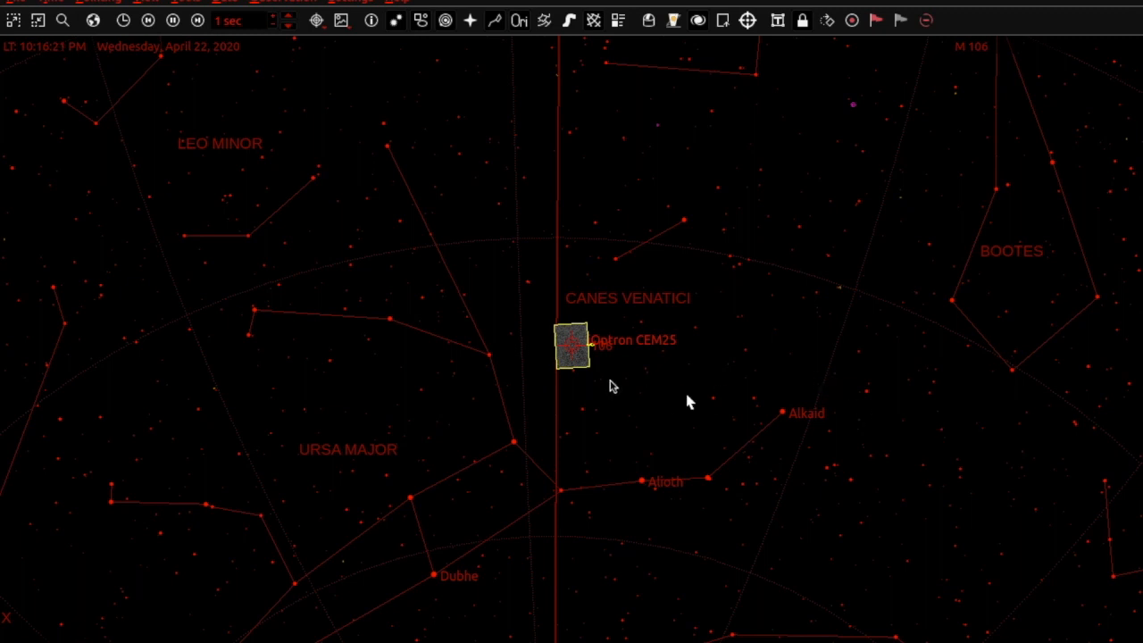
mouse_move(645, 409)
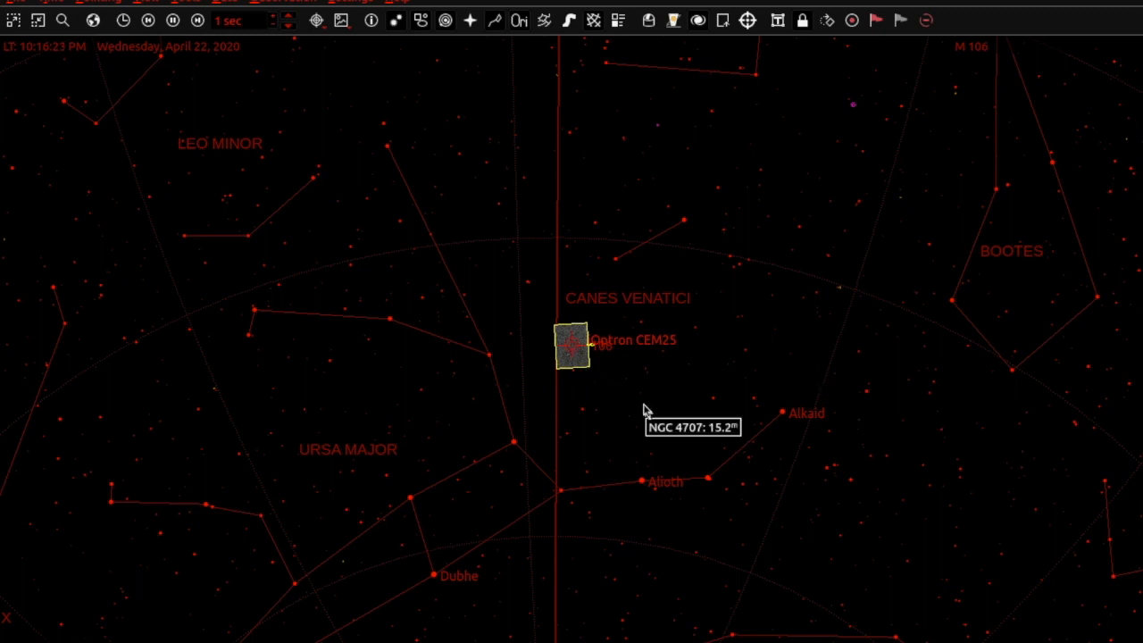
Zoom out the sky chart to show the Optron CEM25 field around Ursa Major and Canes Venatici
scroll(down, 3)
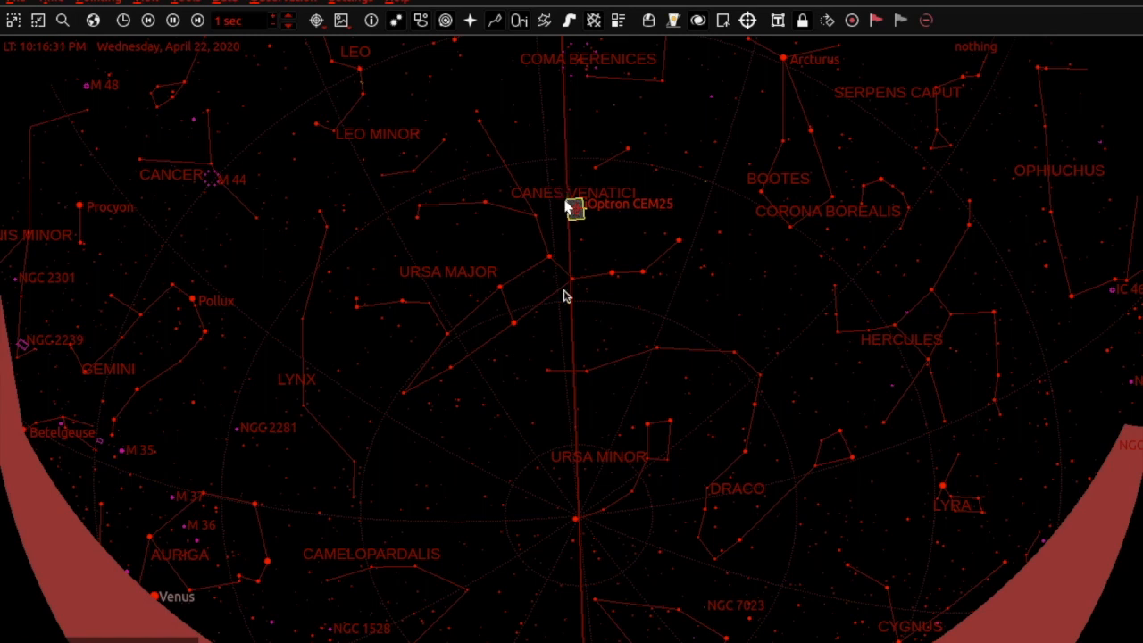
mouse_move(572, 223)
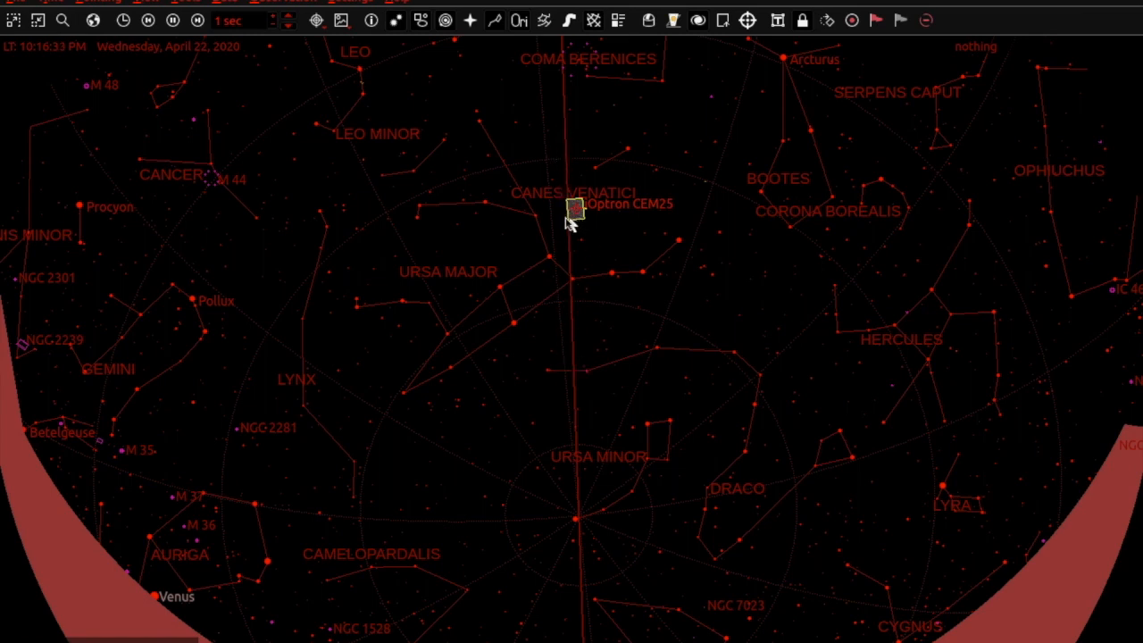
mouse_move(572, 223)
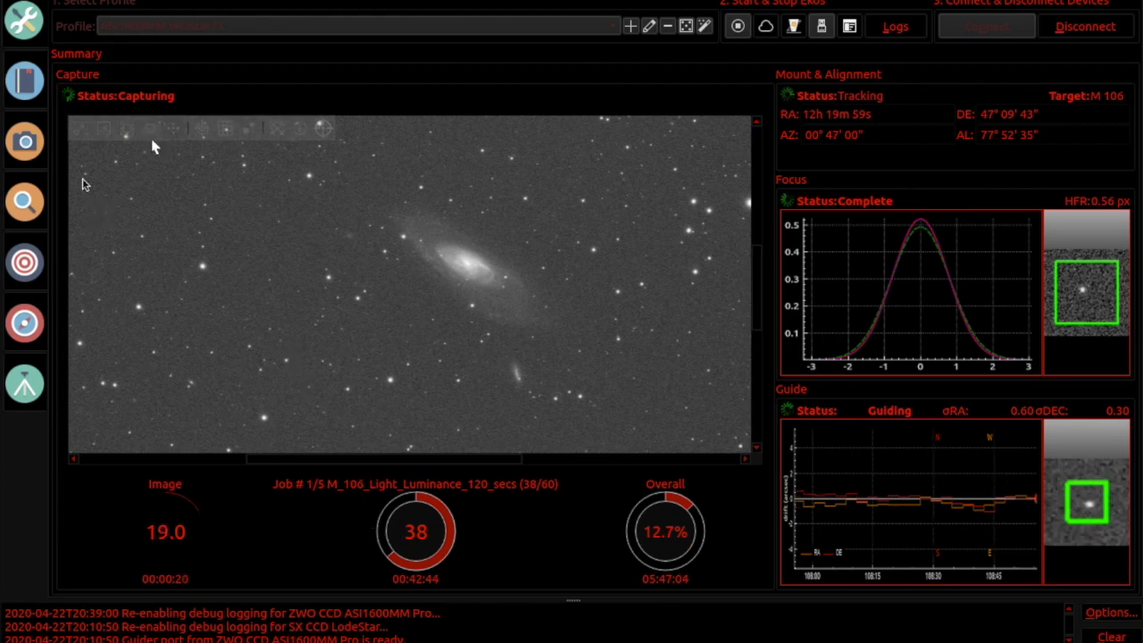
Show the M106 five-filter capture sequence, with the luminance job at frame 38 of 60
click(25, 141)
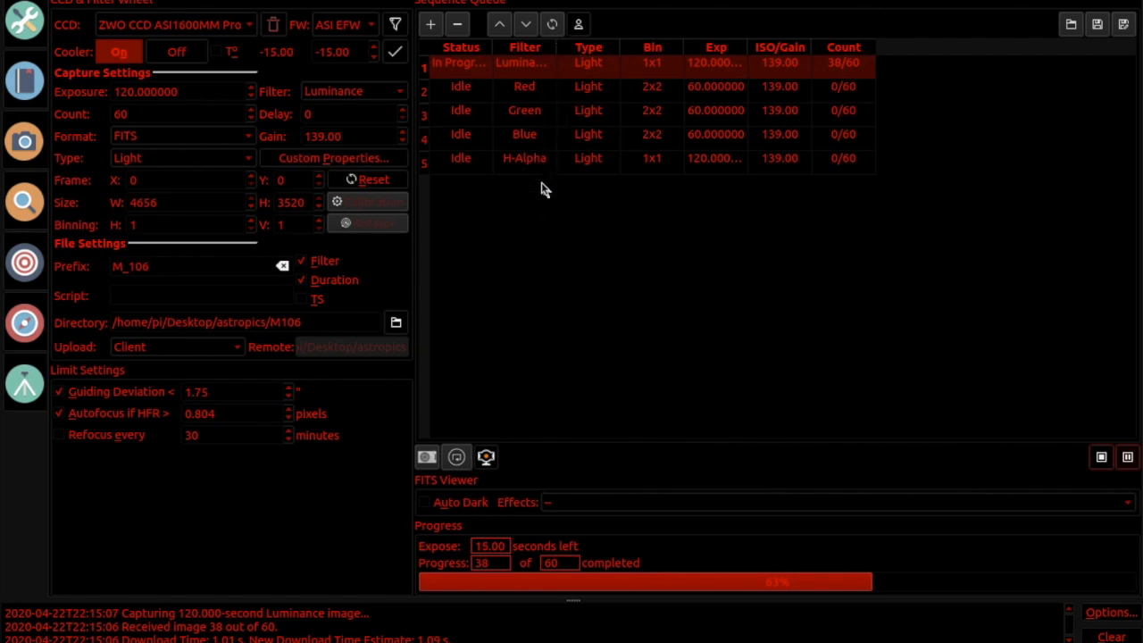
mouse_move(366, 194)
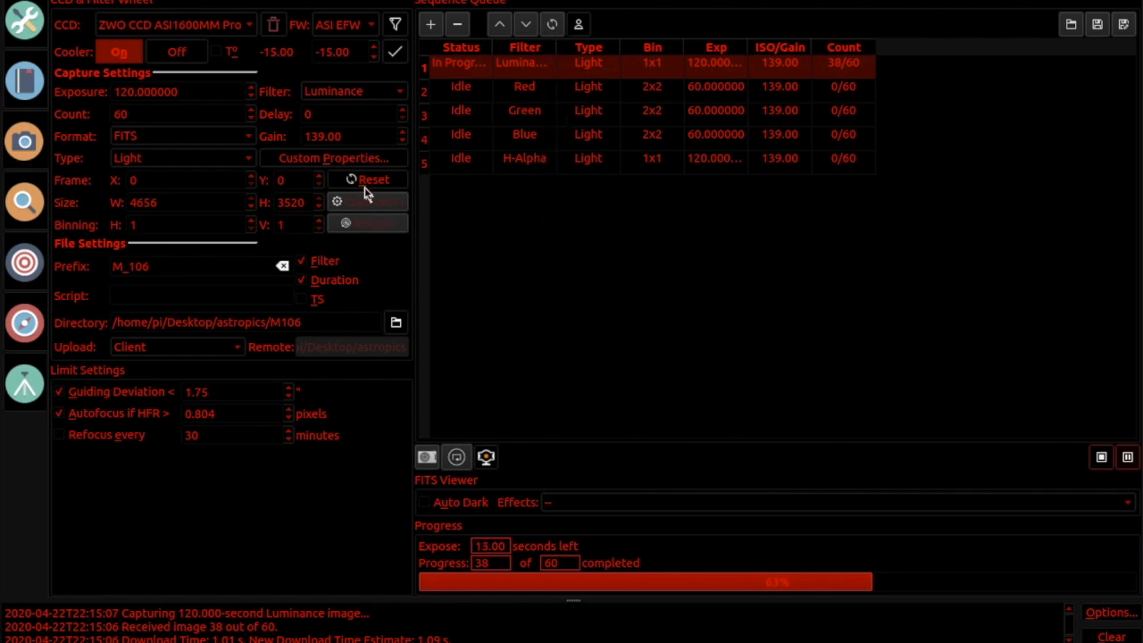
mouse_move(25, 24)
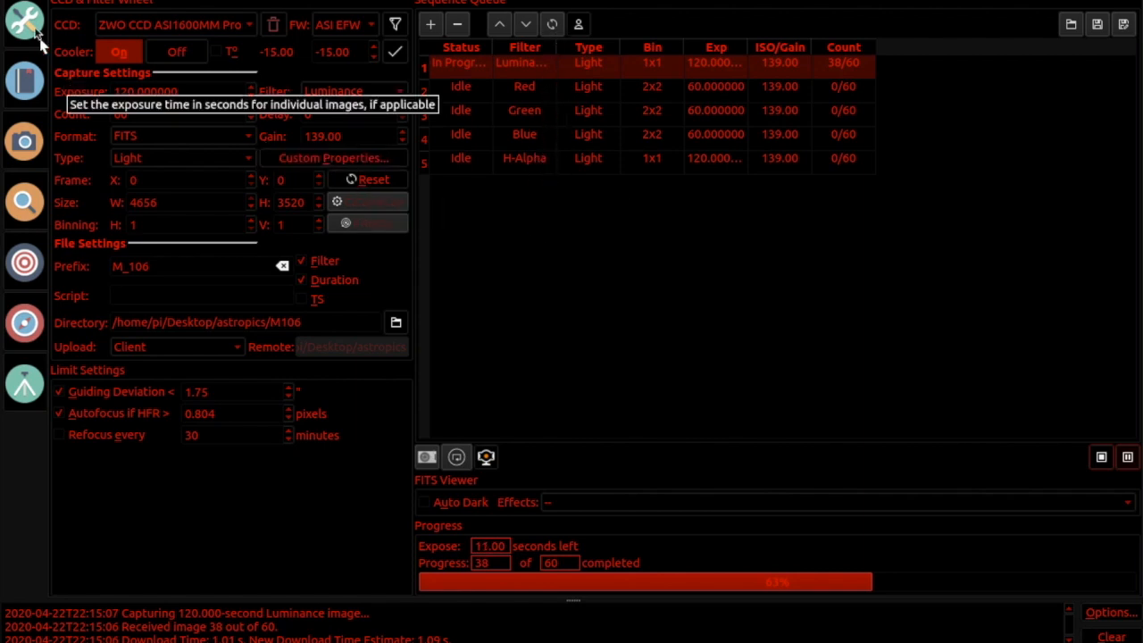
mouse_move(33, 235)
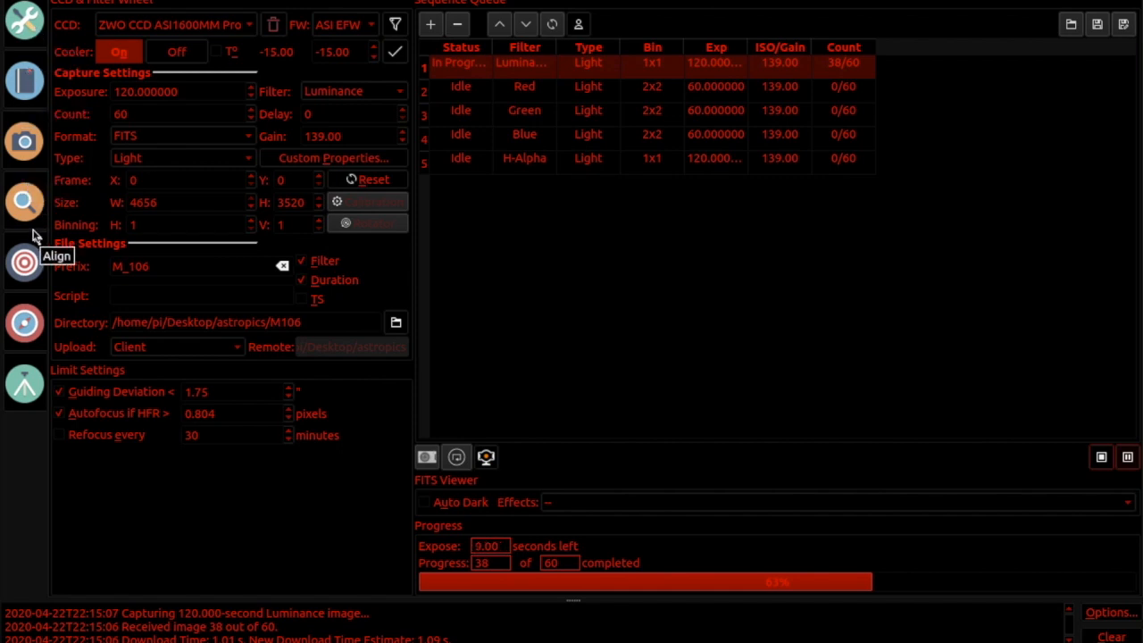
mouse_move(24, 323)
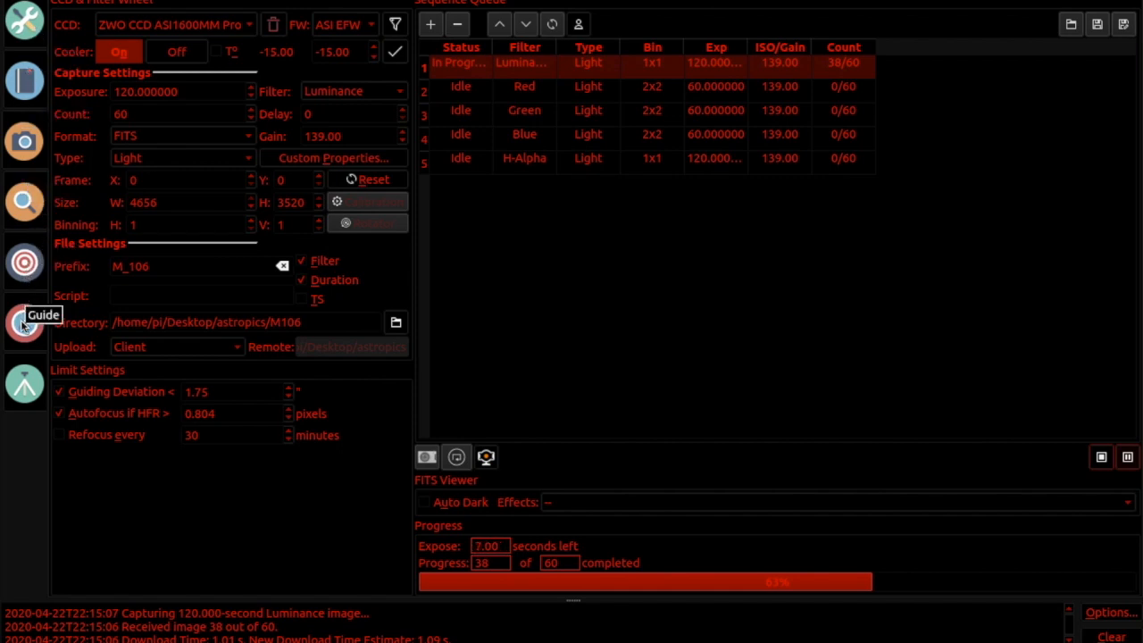
Check the 'Flip if HA >' setting and flip countdown, then return to the Summary overview
click(24, 324)
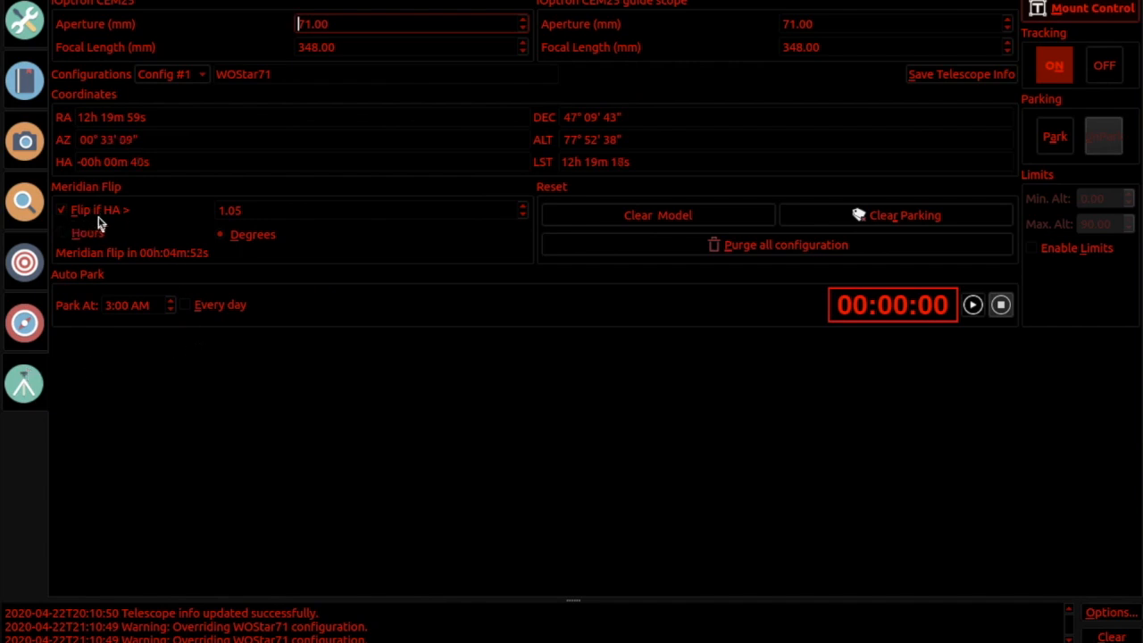
mouse_move(236, 223)
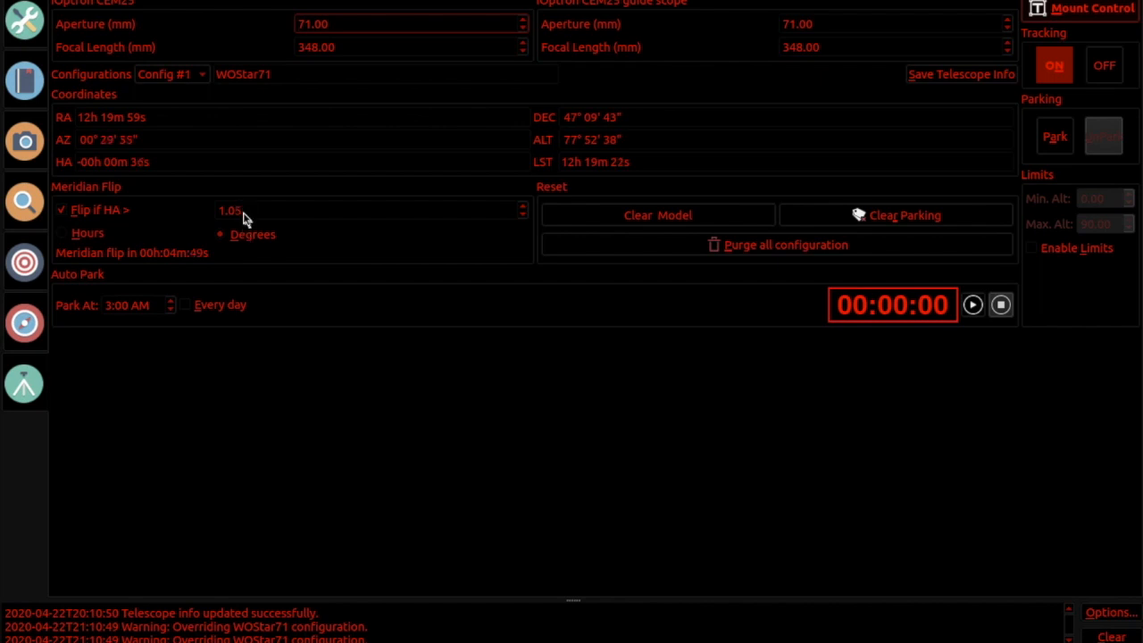
mouse_move(167, 239)
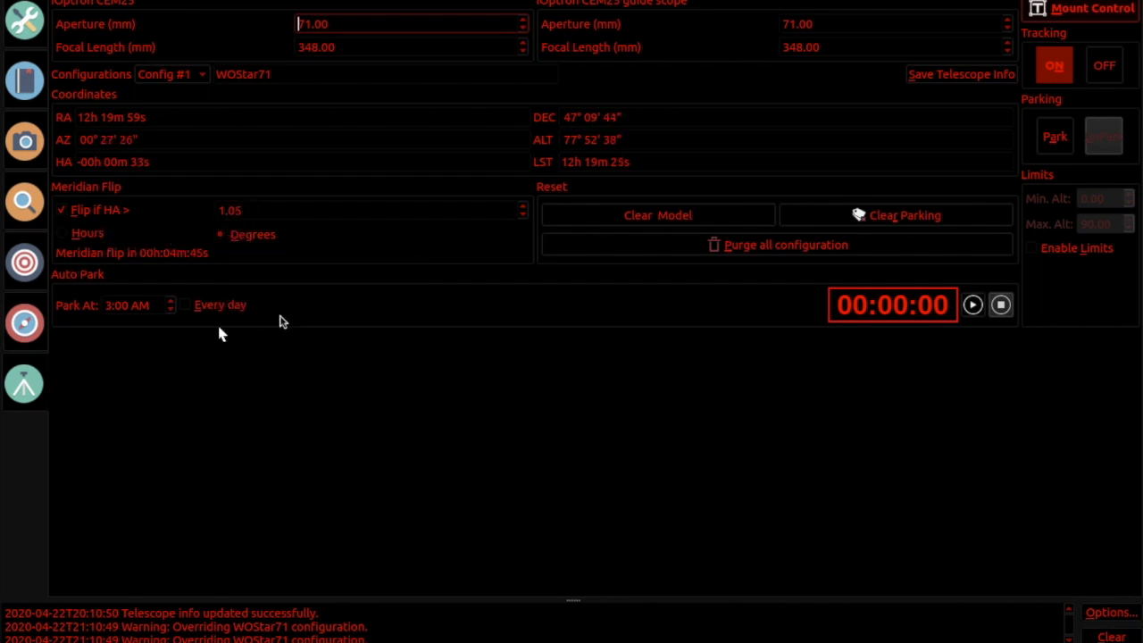
mouse_move(188, 268)
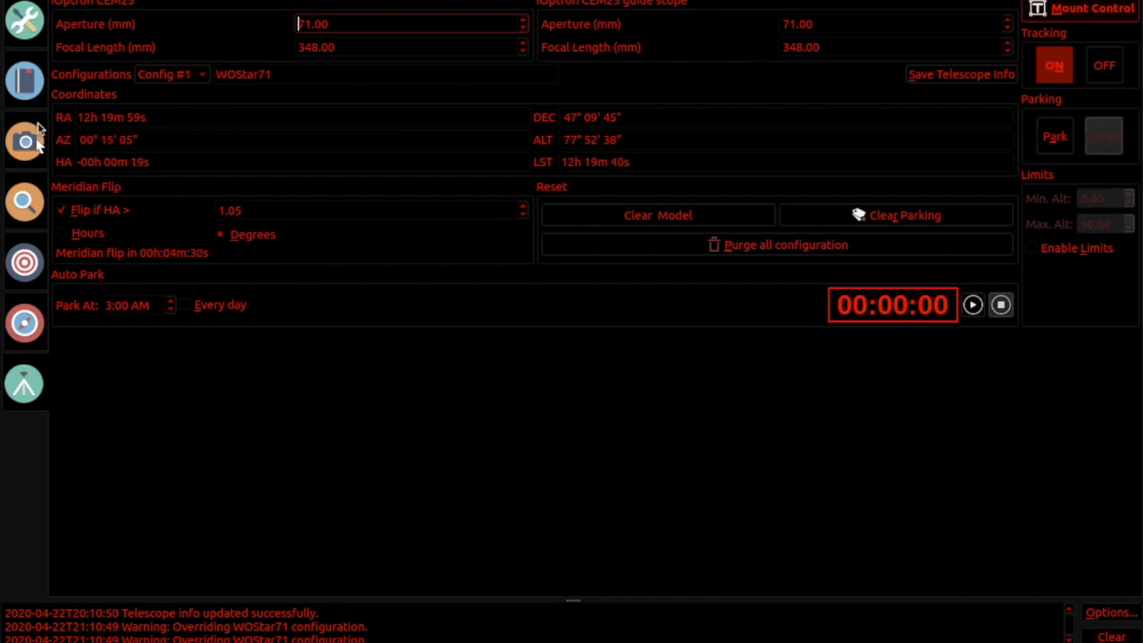
click(24, 20)
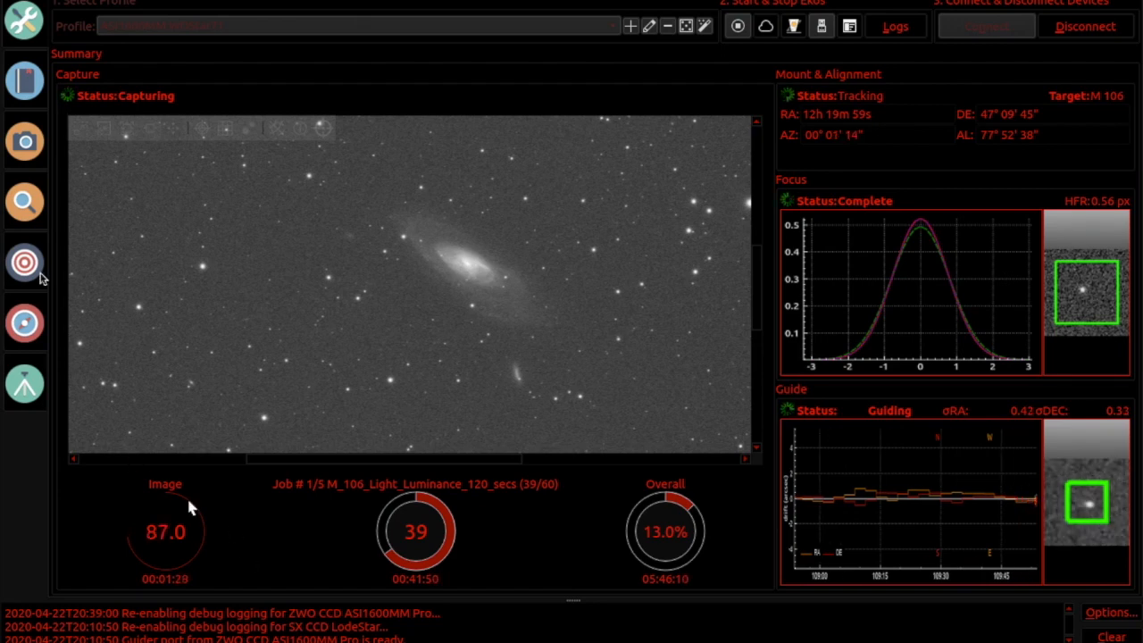
Review the M106 plate-solve results and error plot, then show the LodeStar guiding graph
click(24, 262)
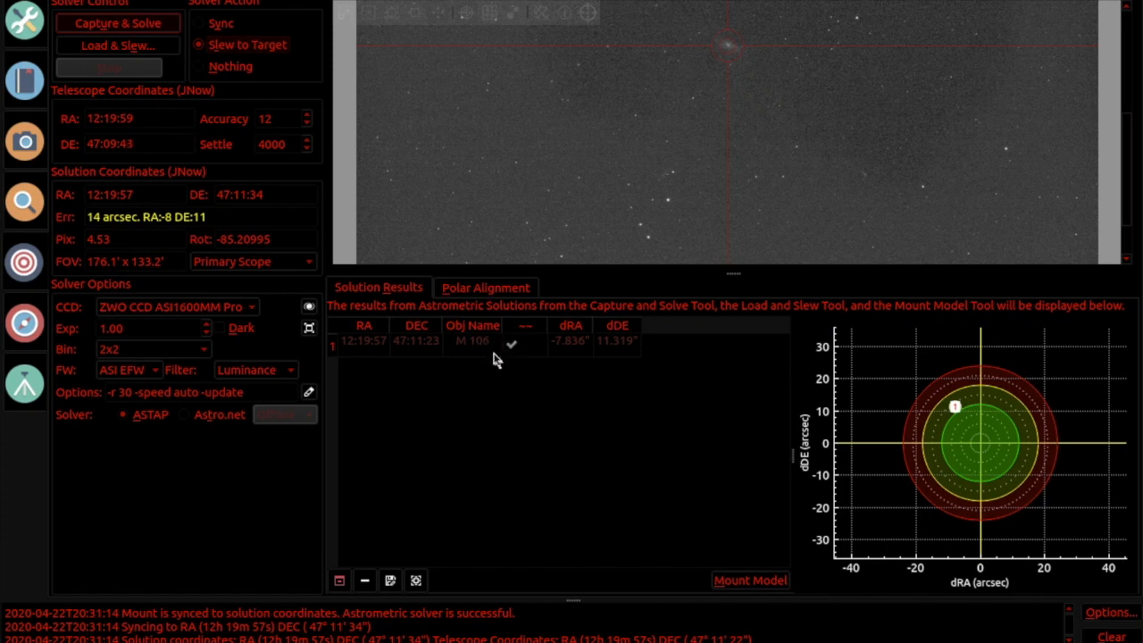
mouse_move(462, 447)
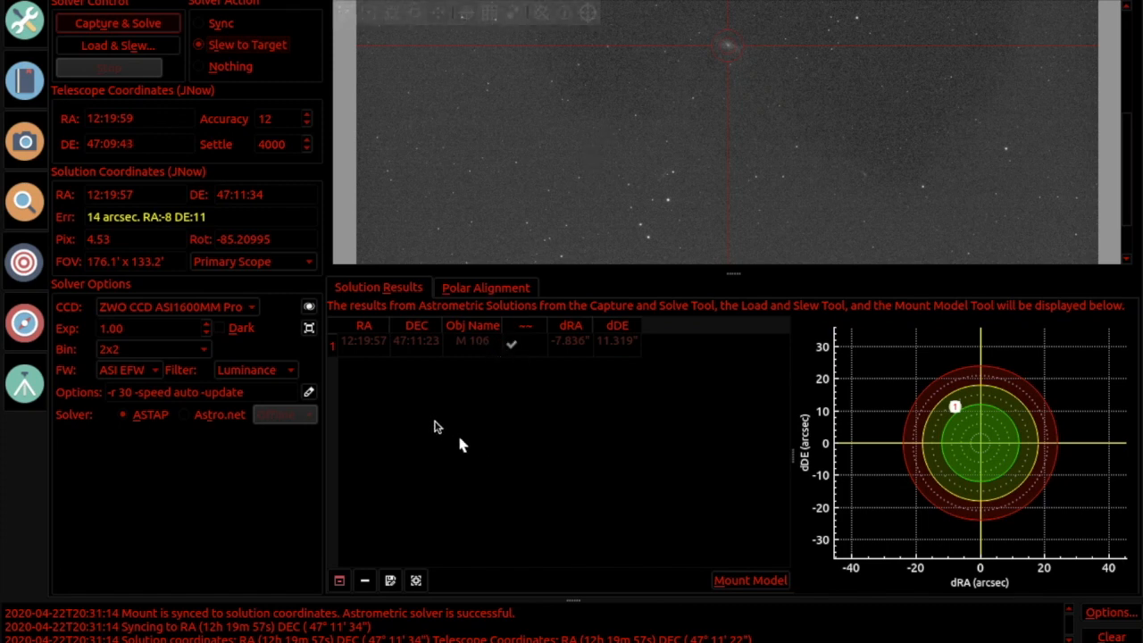
mouse_move(438, 427)
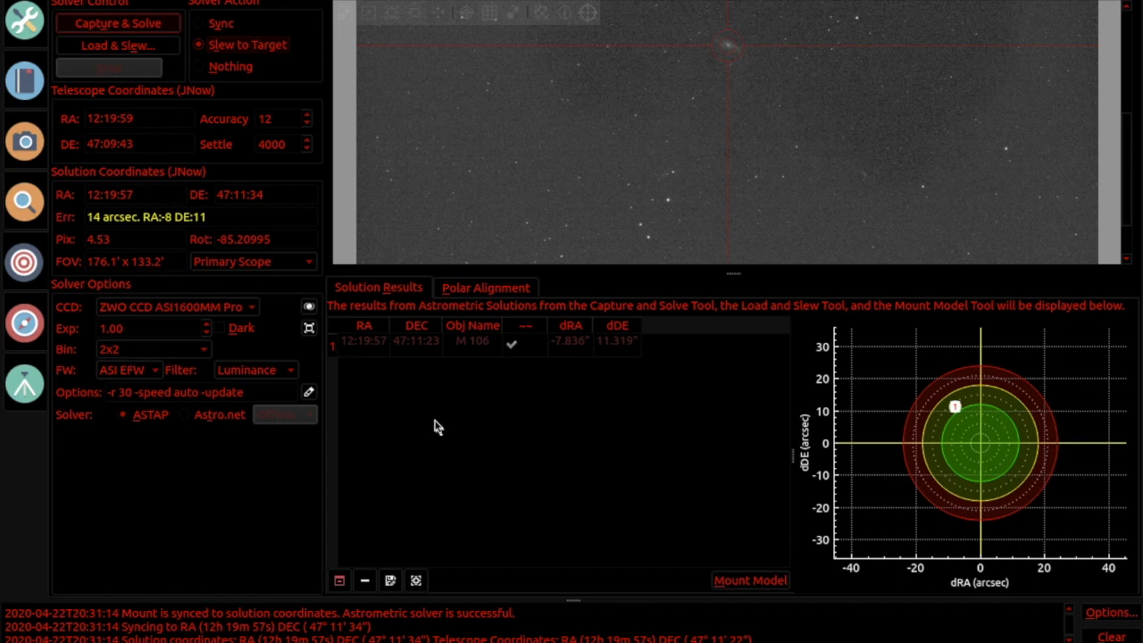
mouse_move(259, 420)
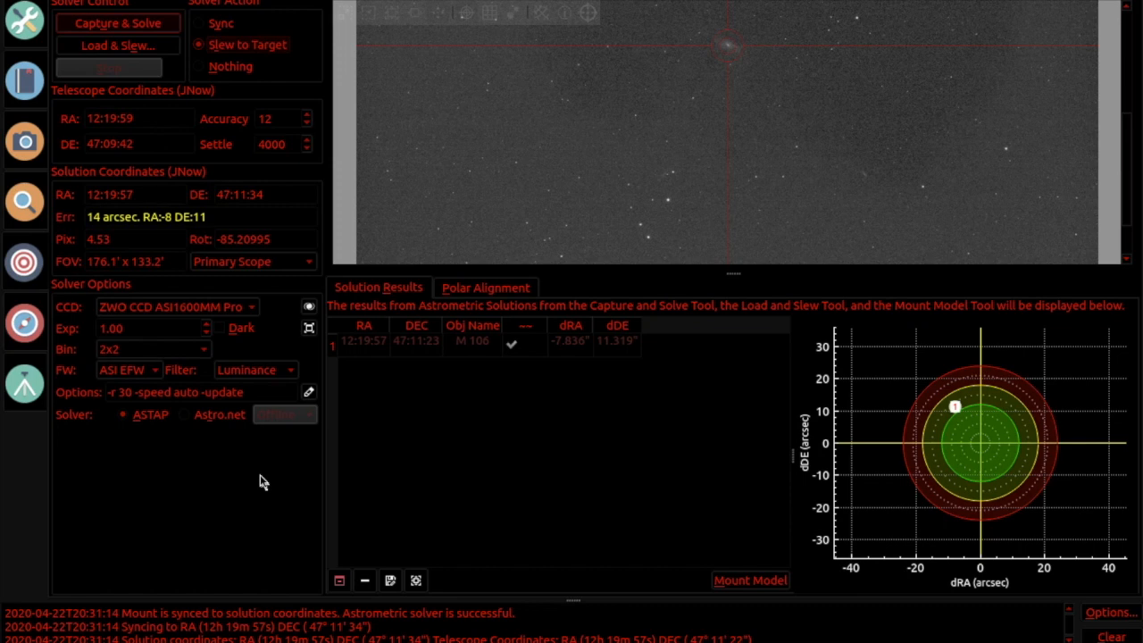
mouse_move(71, 47)
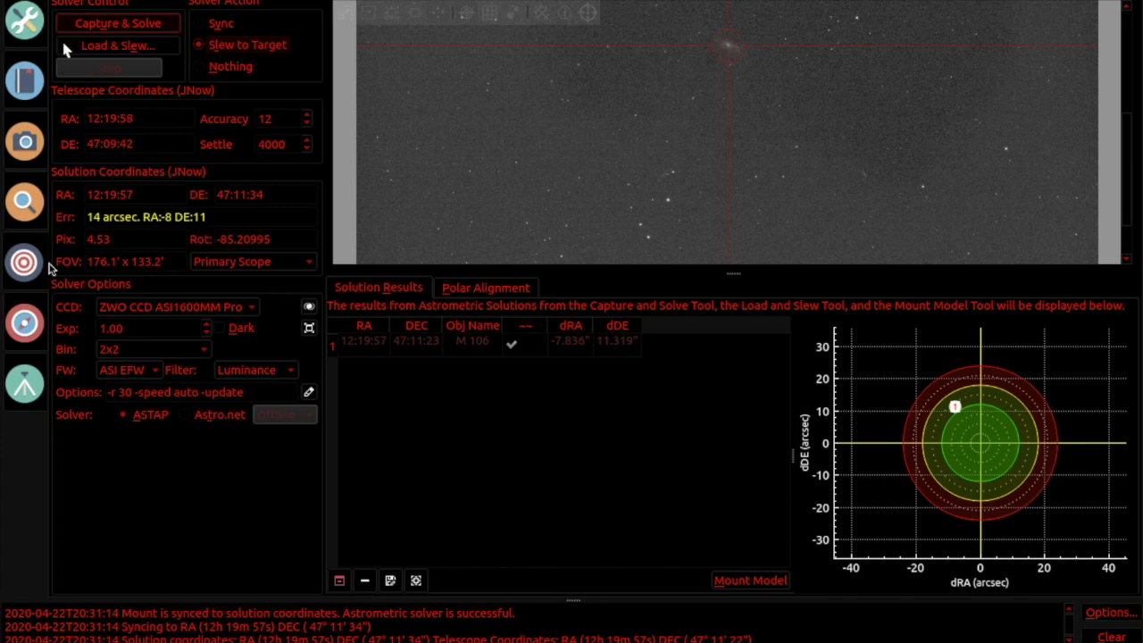
mouse_move(25, 261)
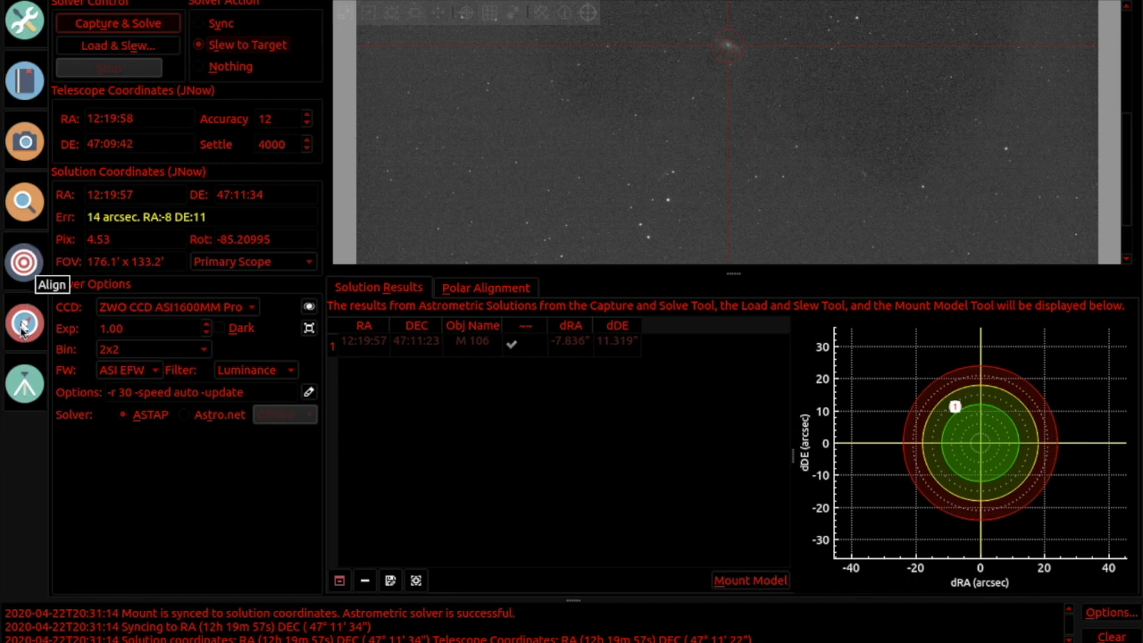
click(24, 323)
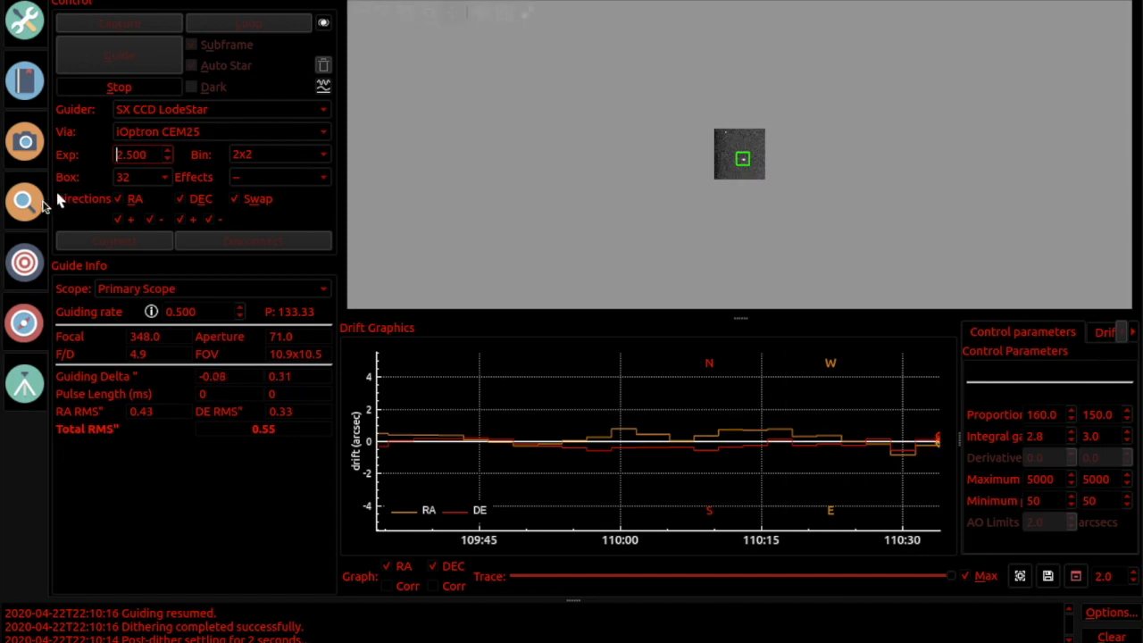
Show the Summary page with M106 luminance frame 39 of 60 and guiding active
click(25, 201)
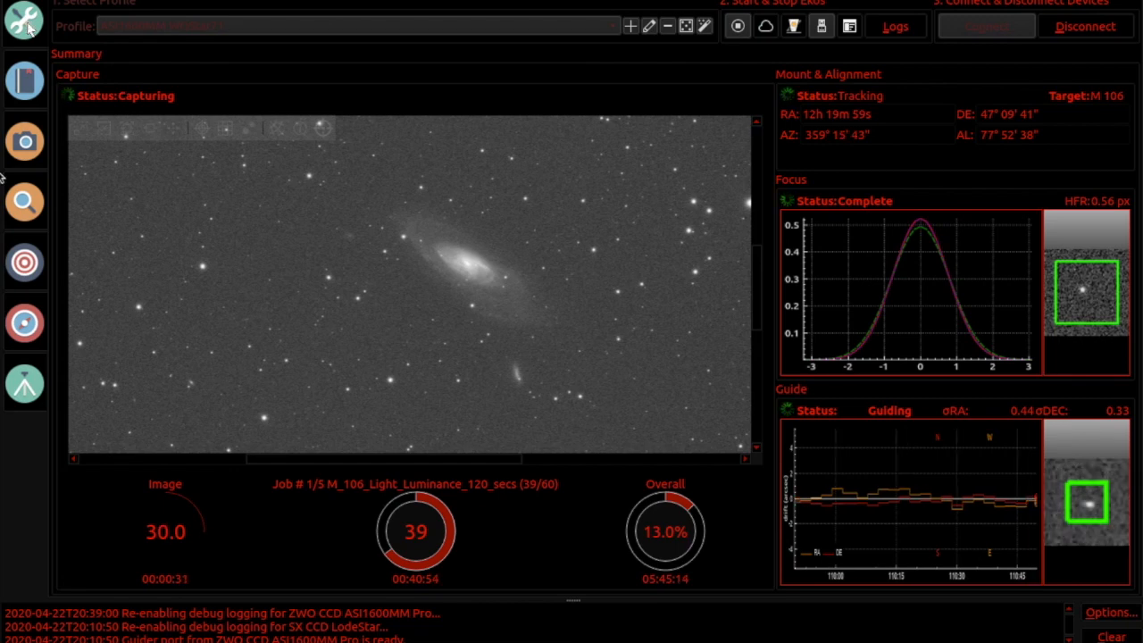
Show the Mount module with meridian flip enabled at HA 1.05° and a 27-second countdown
click(24, 384)
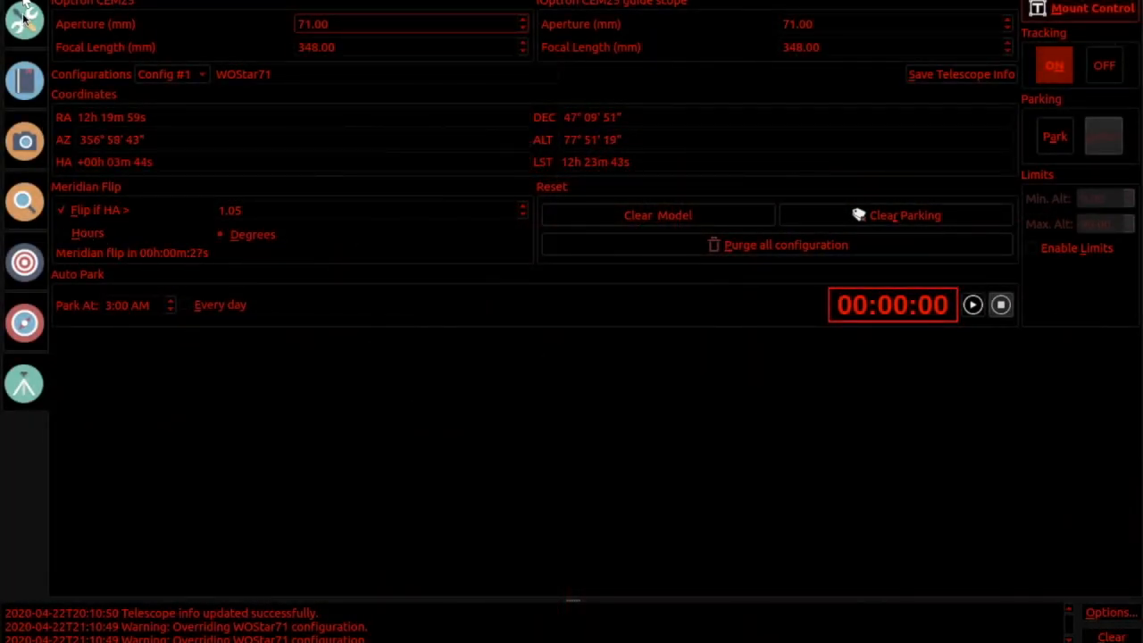
Watch the flip countdown expire until the mount reports 'Meridian flip waiting...'
click(24, 78)
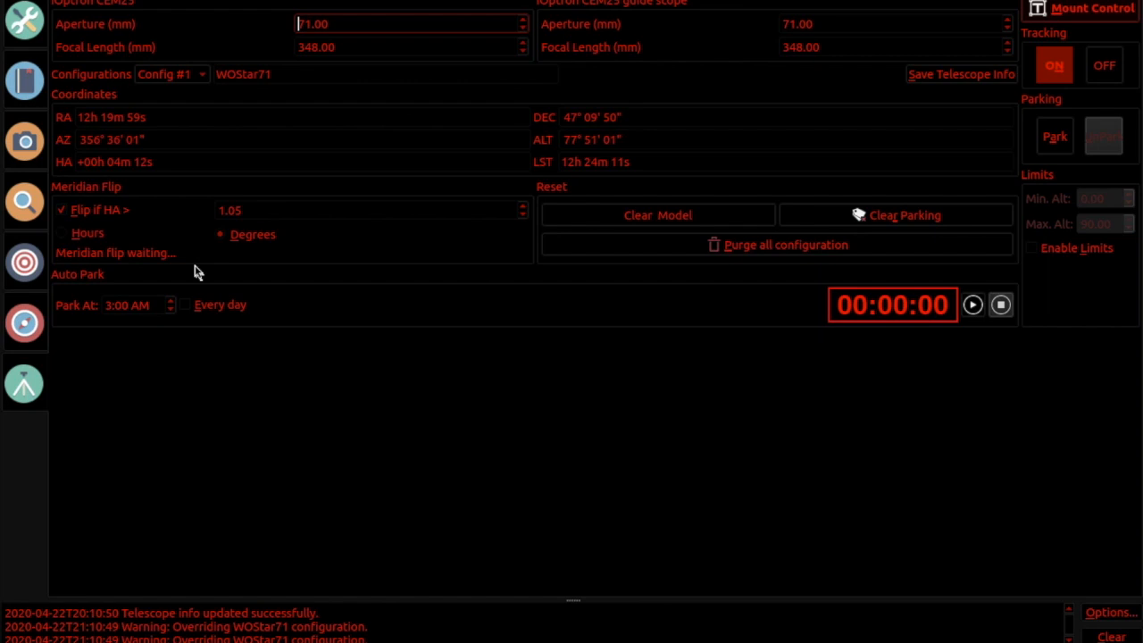
mouse_move(36, 51)
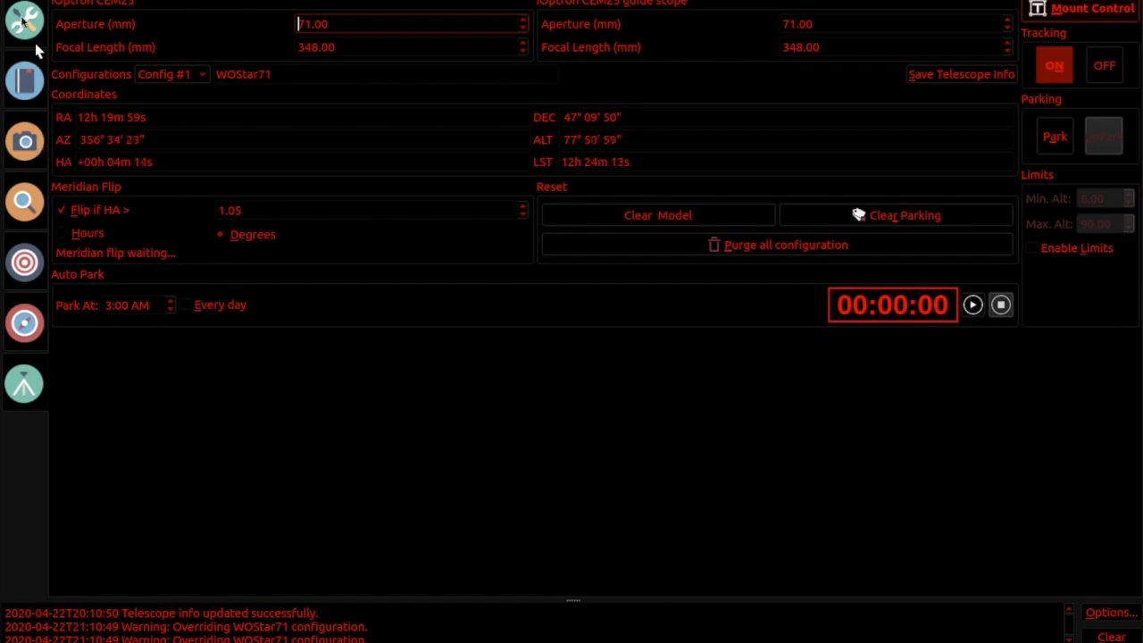
click(24, 80)
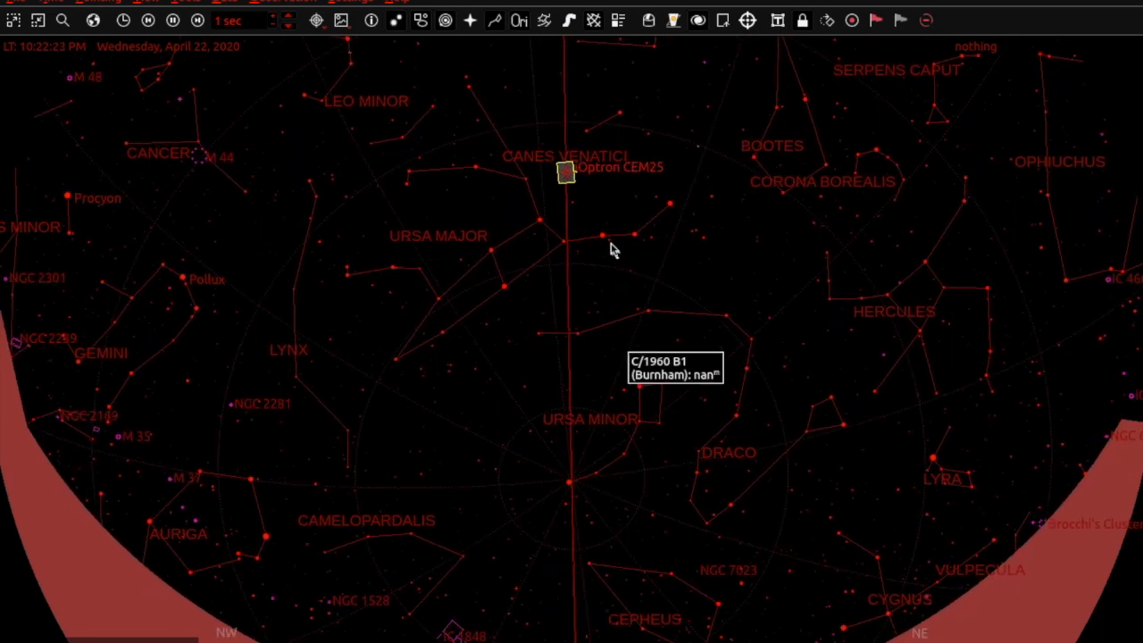
mouse_move(668, 257)
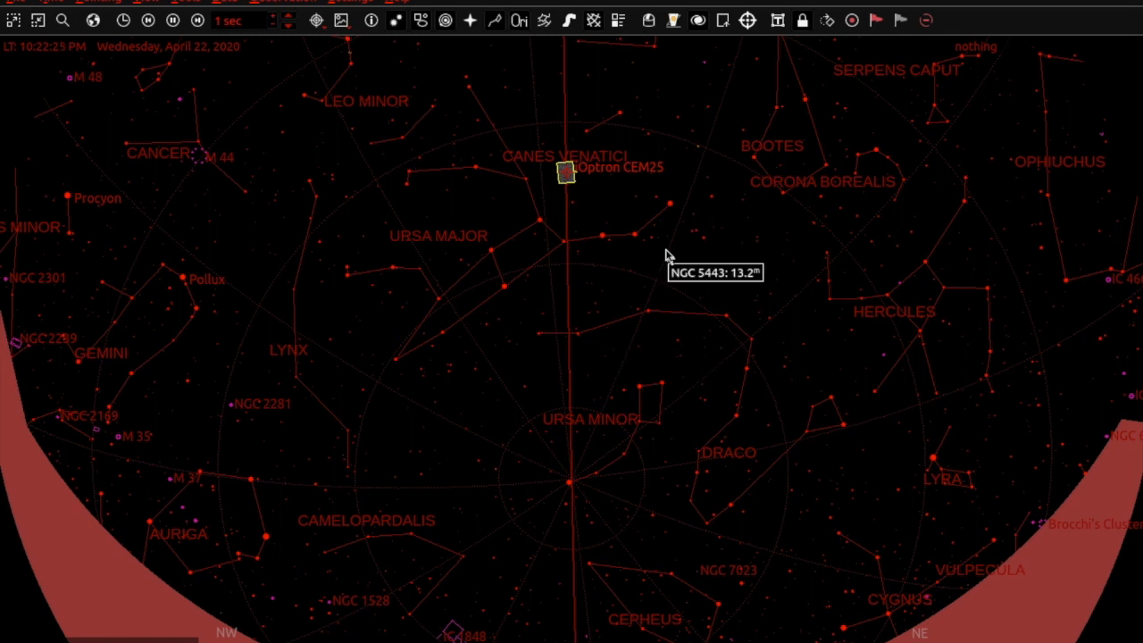
mouse_move(570, 181)
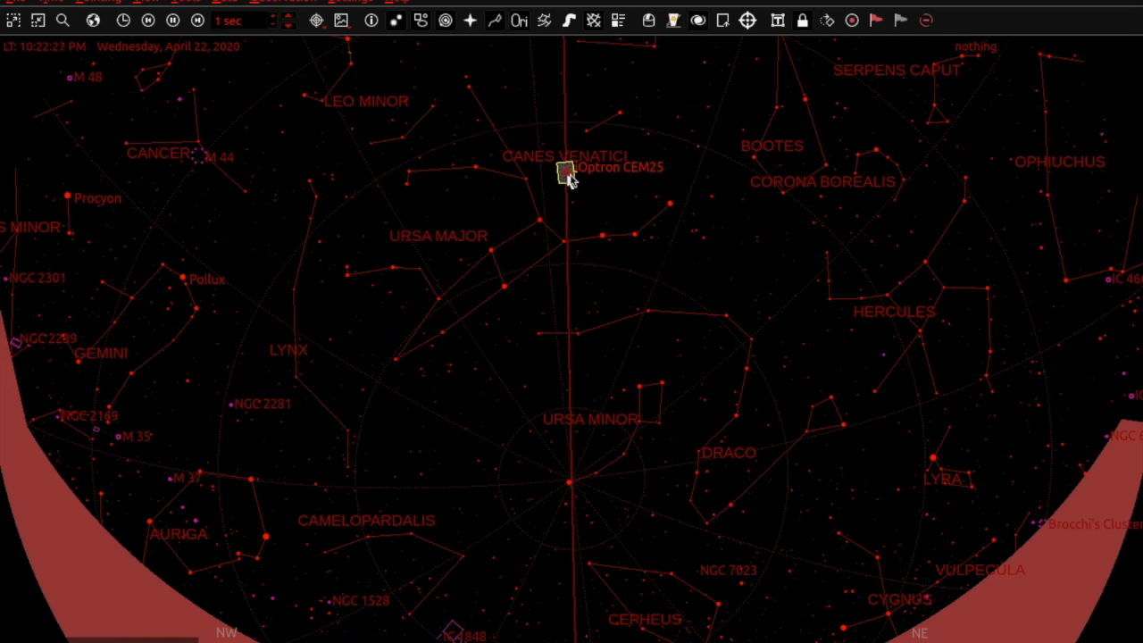
mouse_move(633, 259)
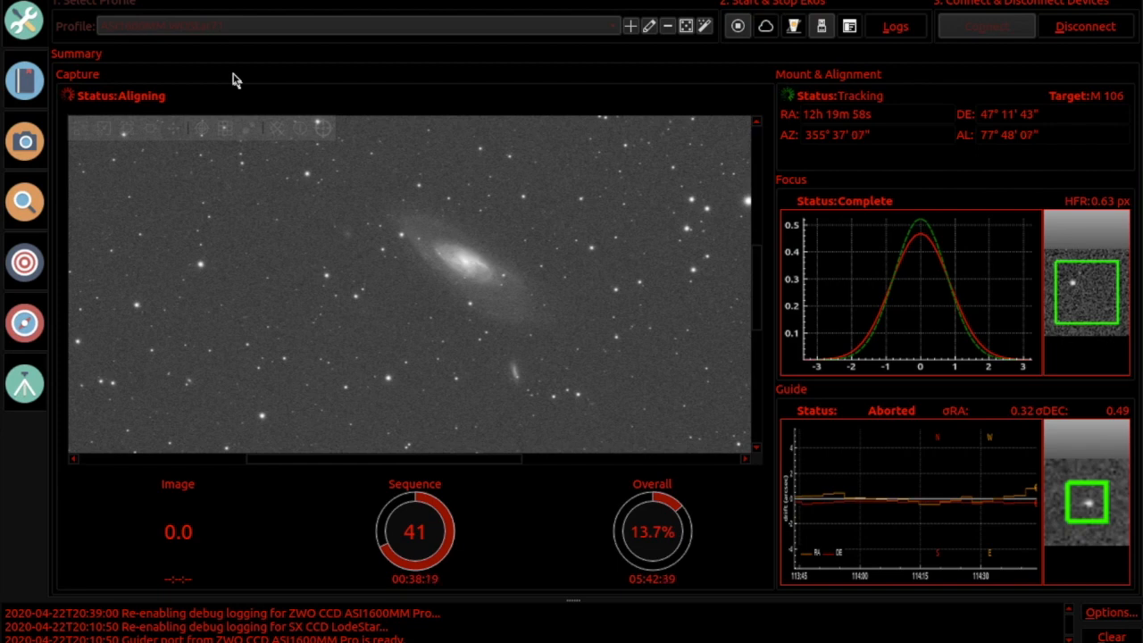
mouse_move(219, 87)
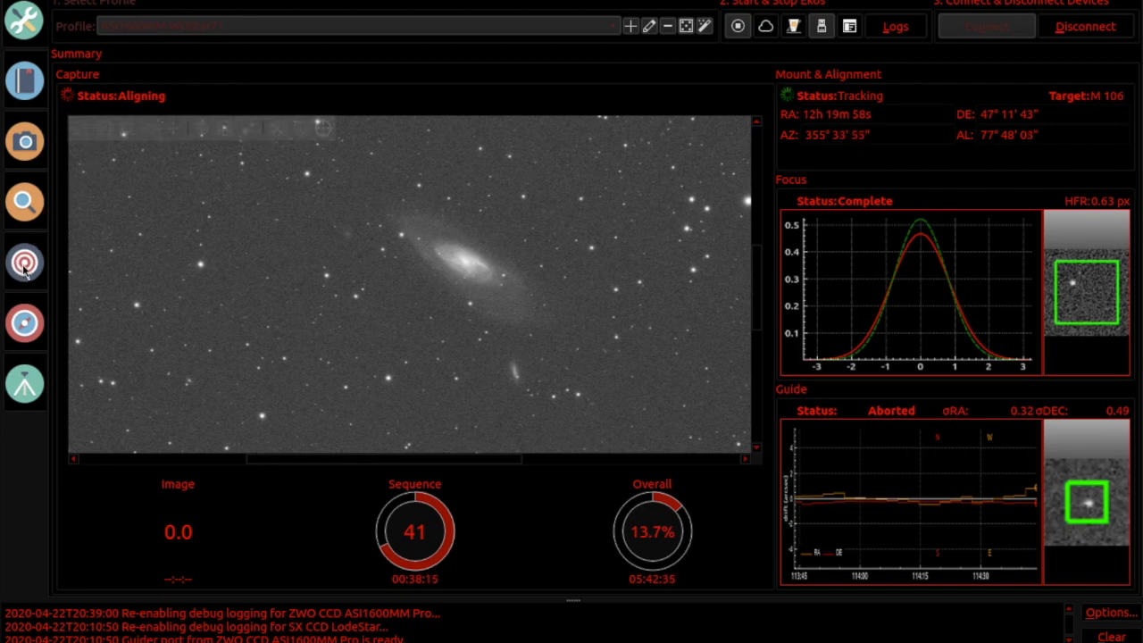
mouse_move(25, 263)
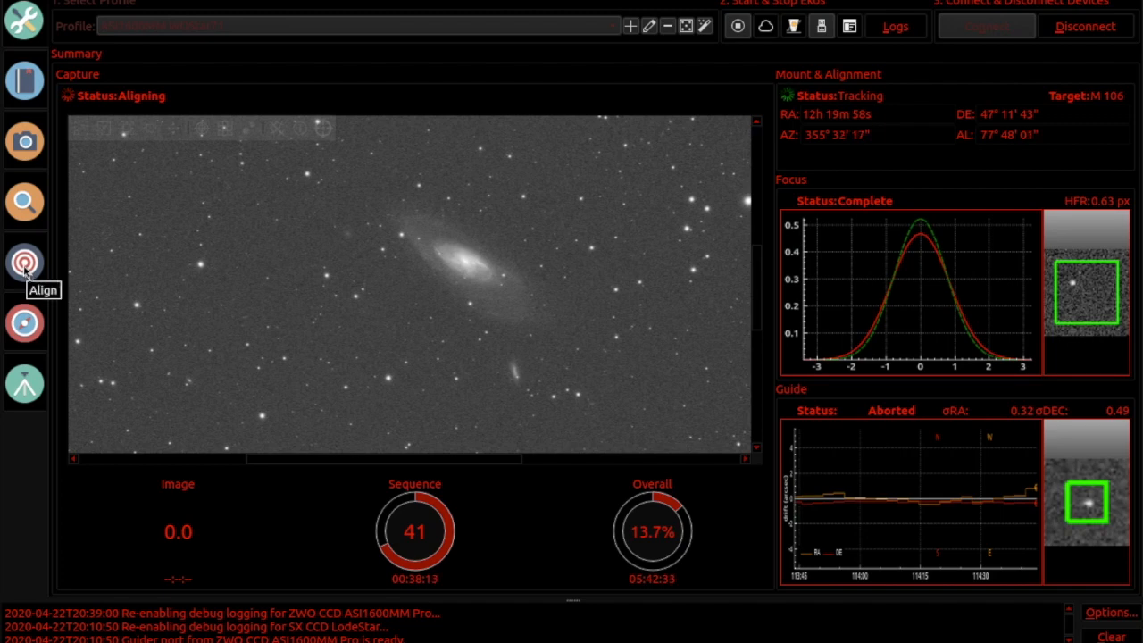
Review the post-flip M106 solution results, then return to the Summary as calibration starts
click(25, 262)
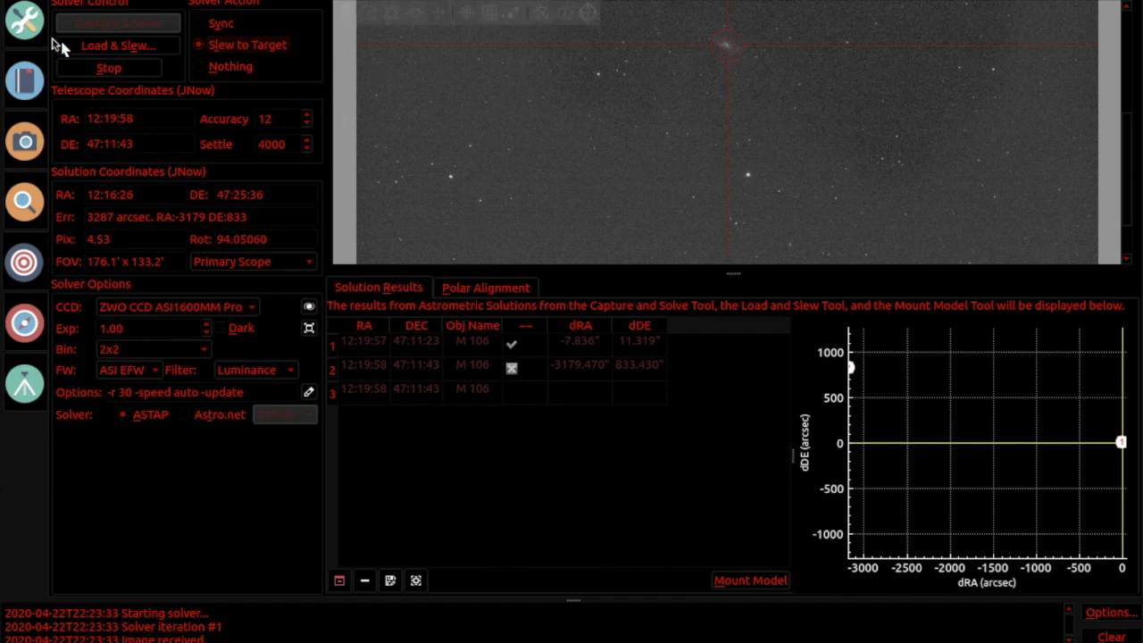
mouse_move(30, 134)
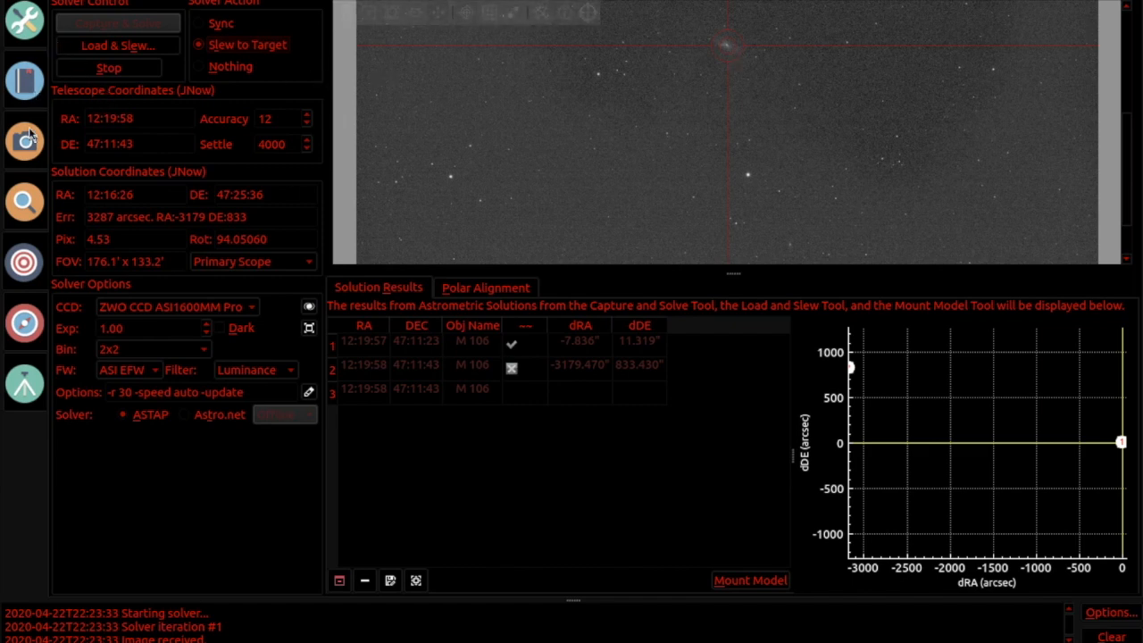
click(25, 20)
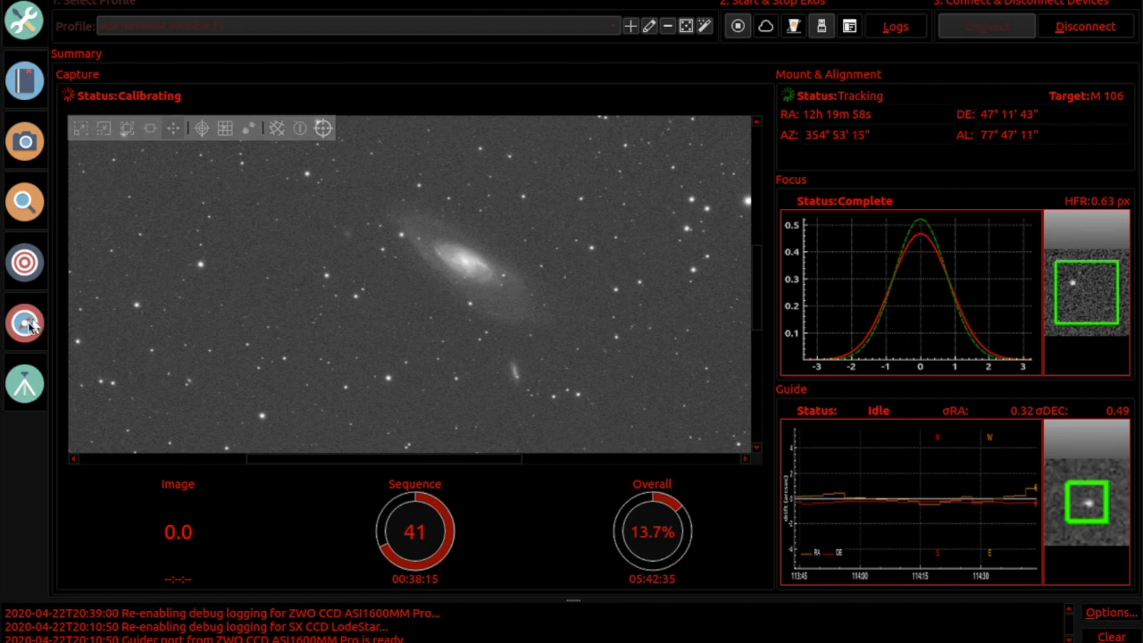
Show the Guide module log as auto star selection and calibration begin
click(25, 323)
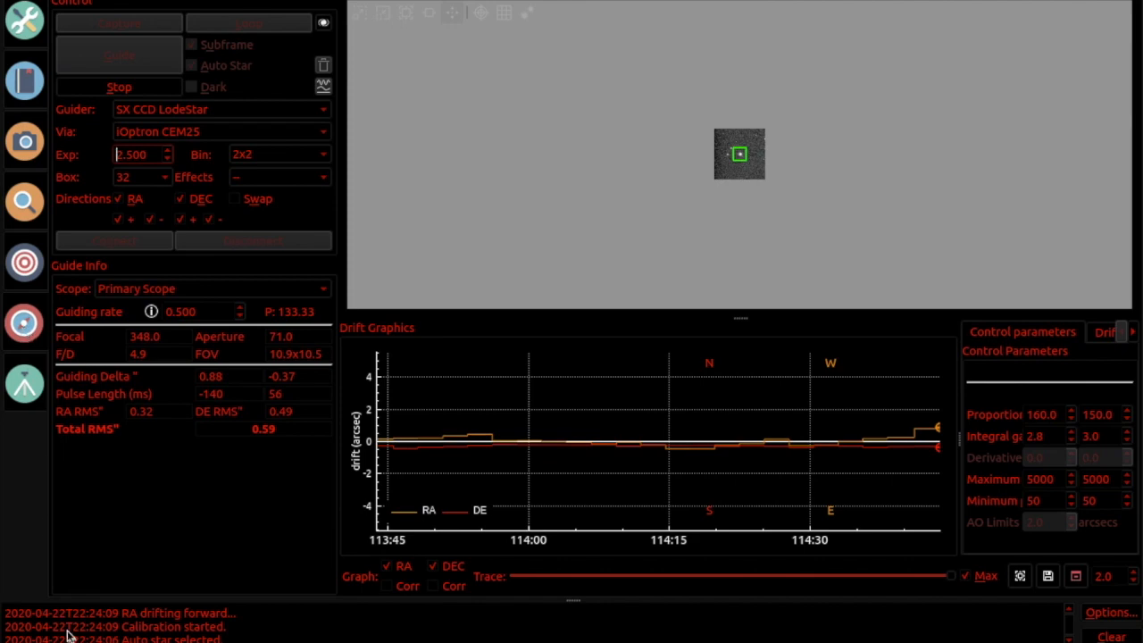
mouse_move(98, 595)
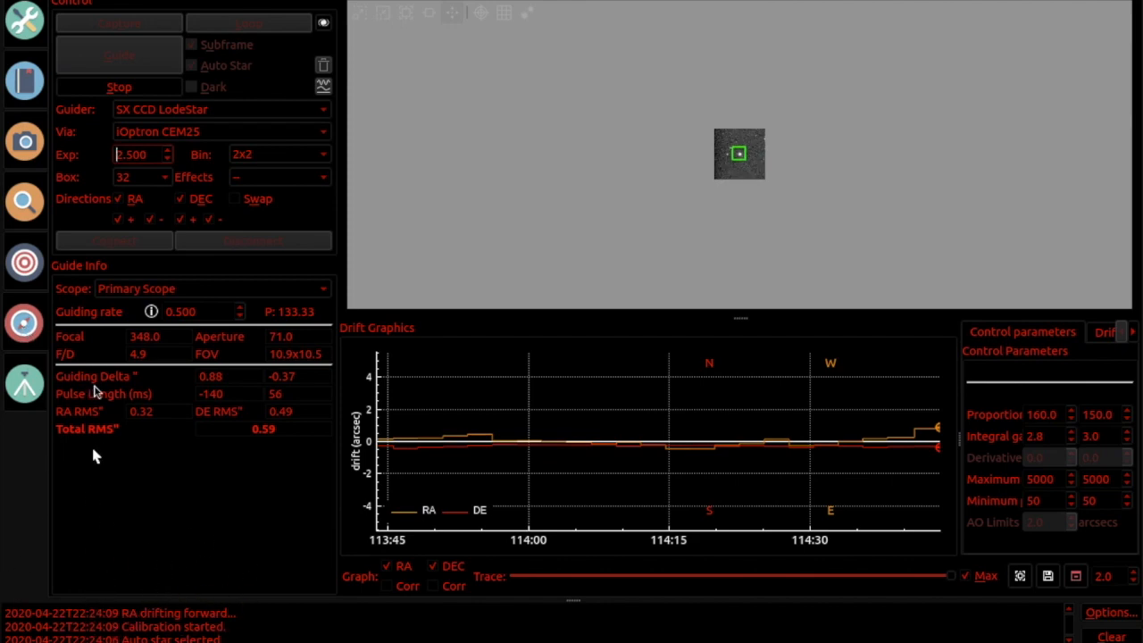
mouse_move(173, 604)
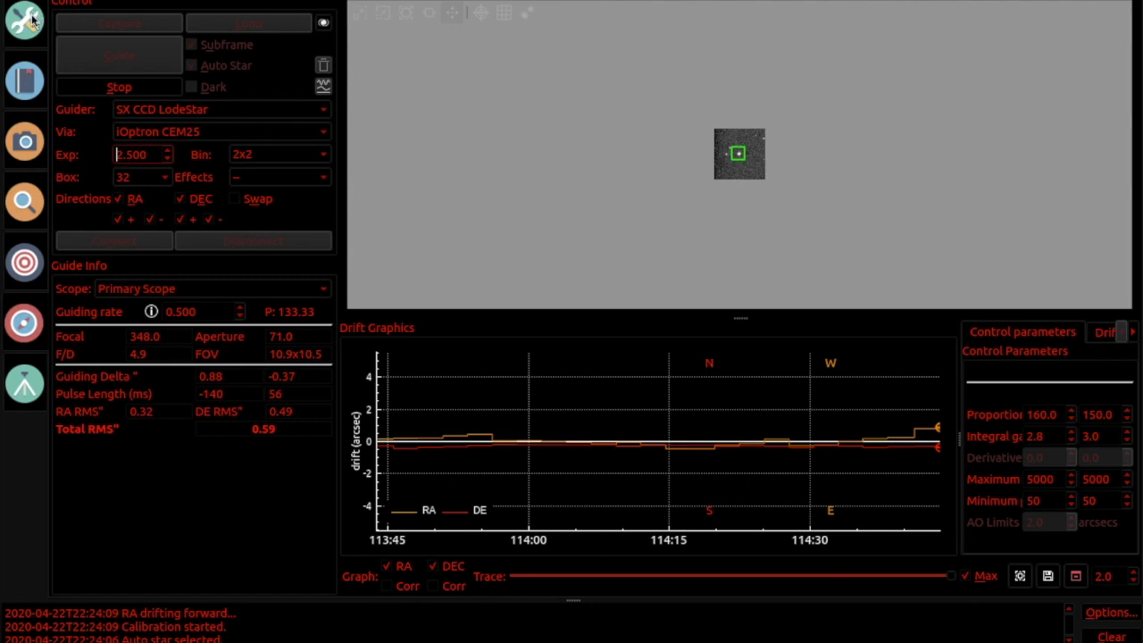
Return to the Summary to see M106 capture resume at frame 41 with guiding active
click(24, 80)
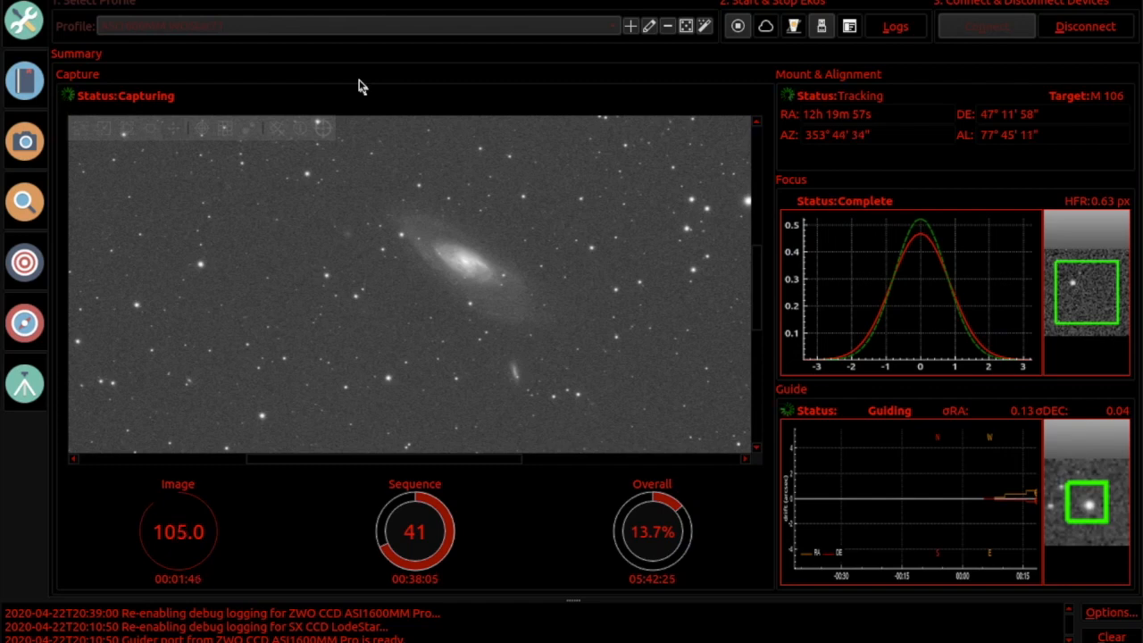
mouse_move(196, 548)
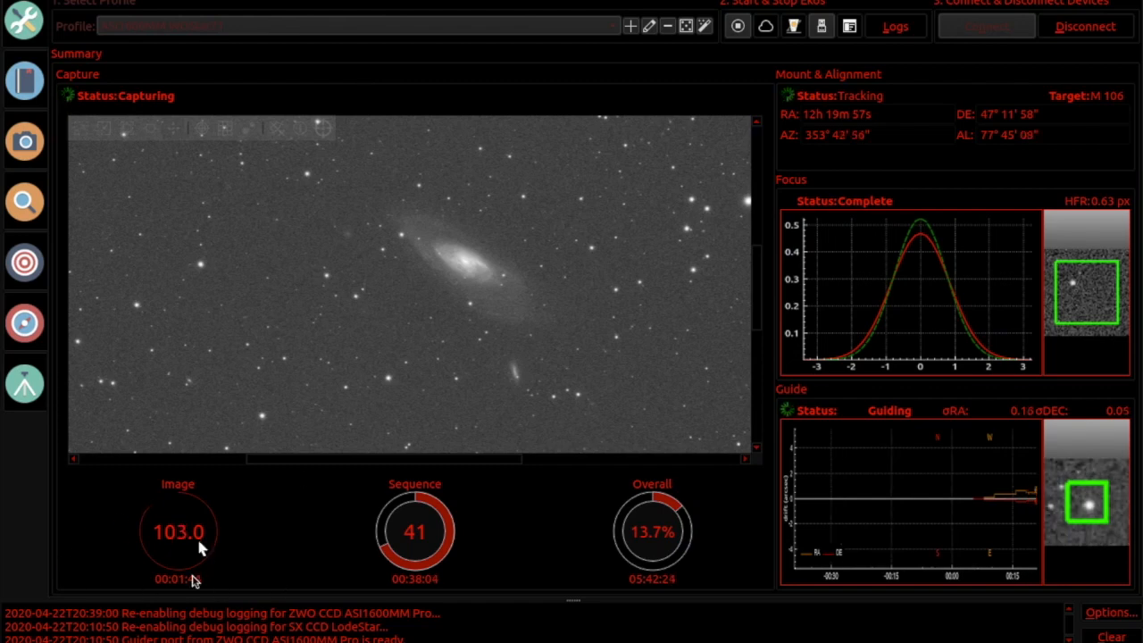
mouse_move(474, 239)
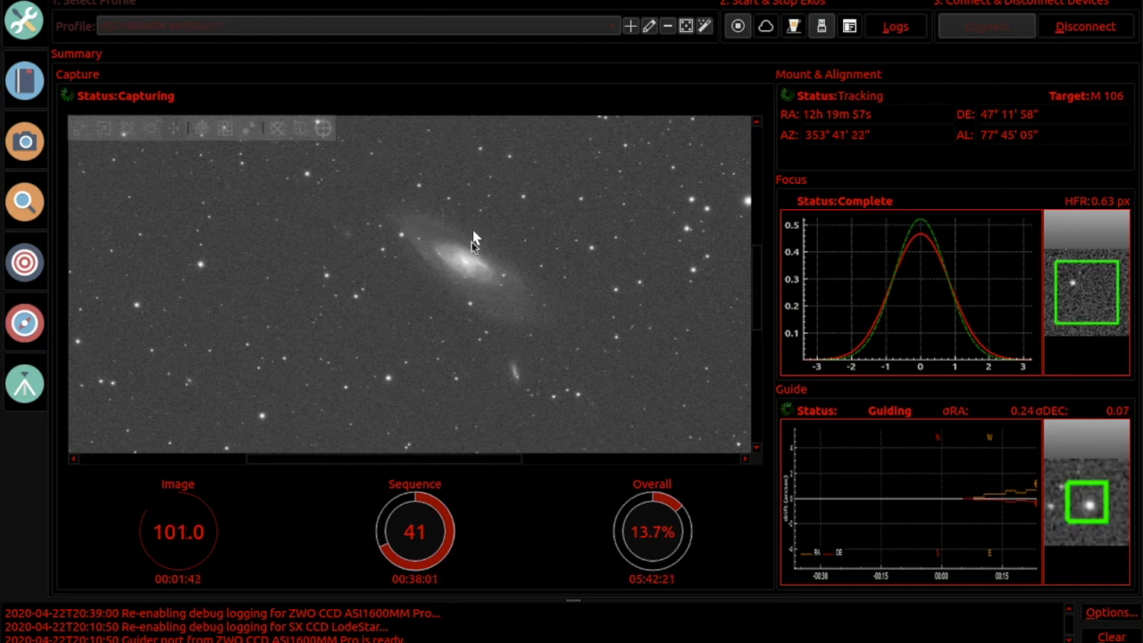
mouse_move(452, 95)
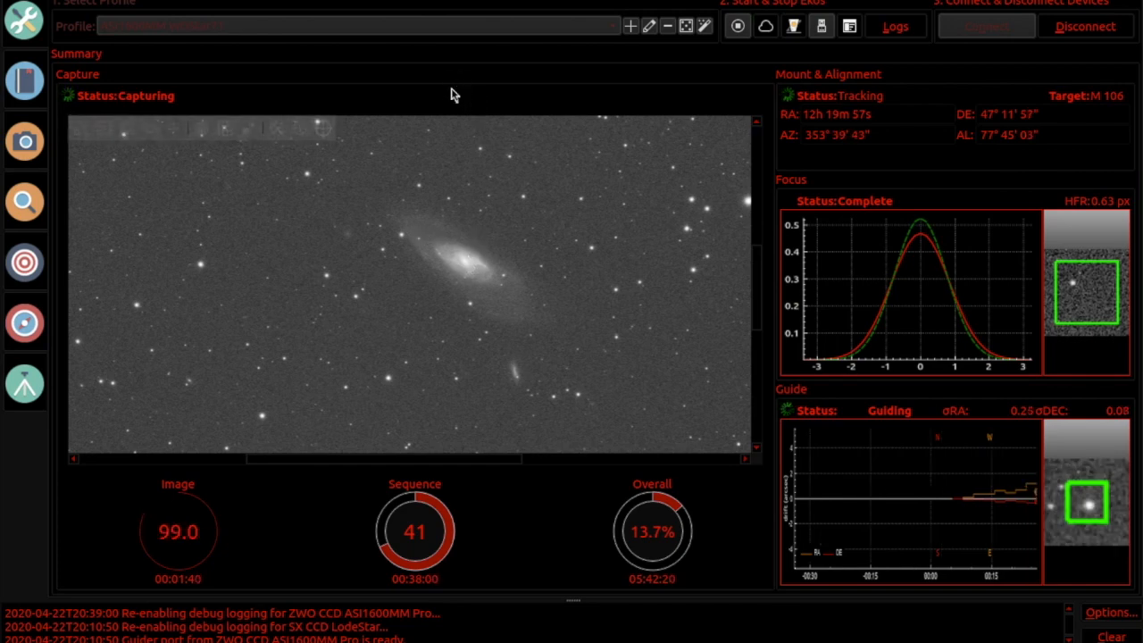